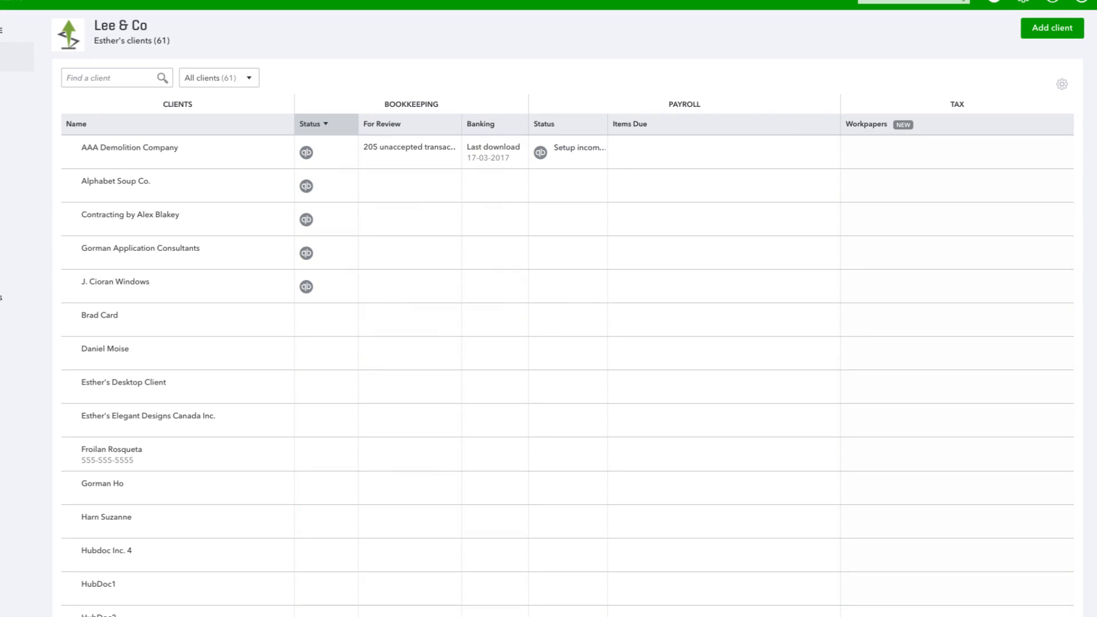
mouse_move(142, 132)
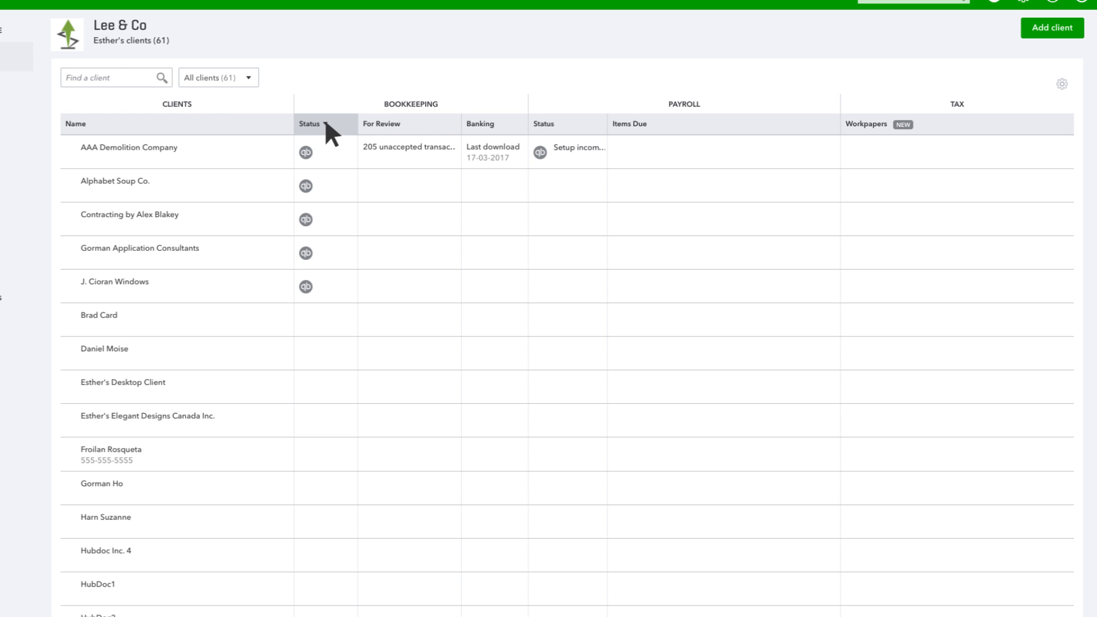
mouse_move(420, 133)
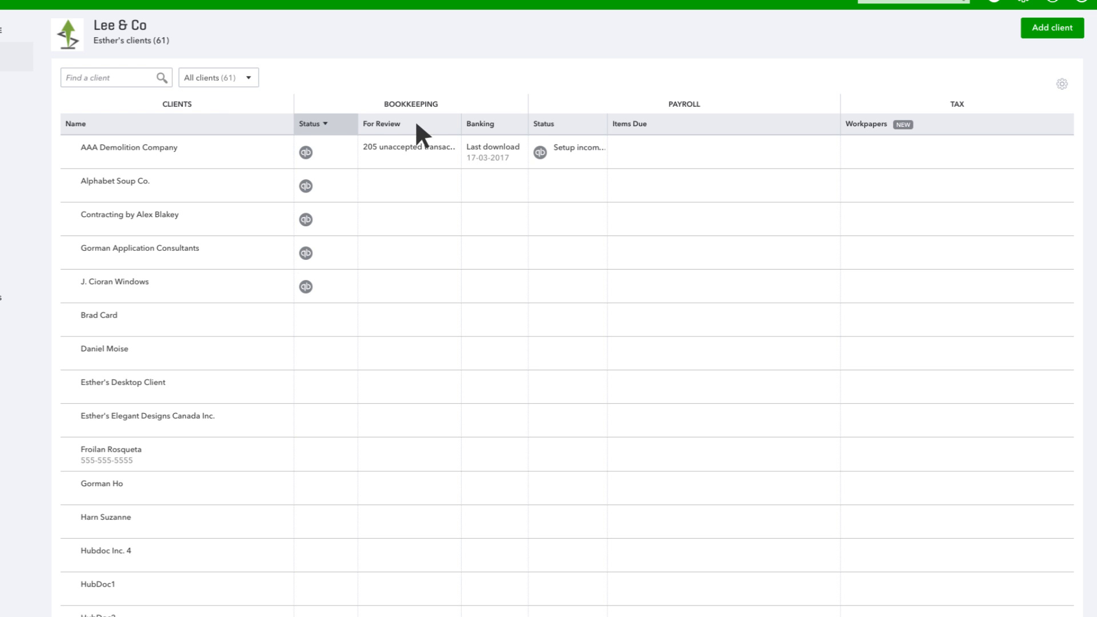
View AAA Demolition Company's overview with its account watchlist and 205 unaccepted transactions.
click(129, 147)
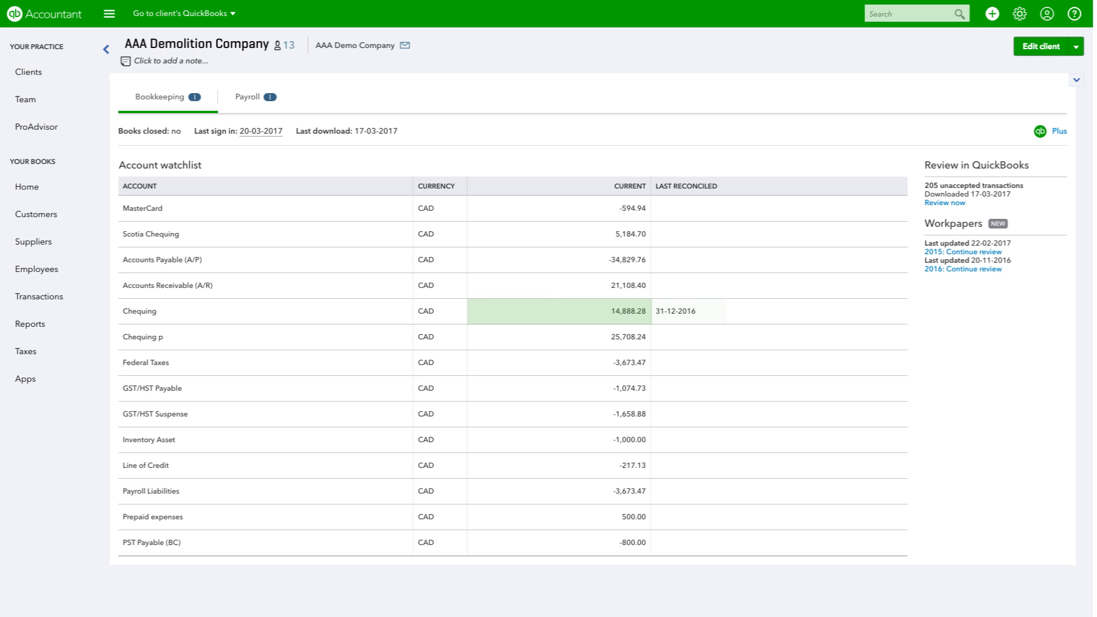
mouse_move(560, 310)
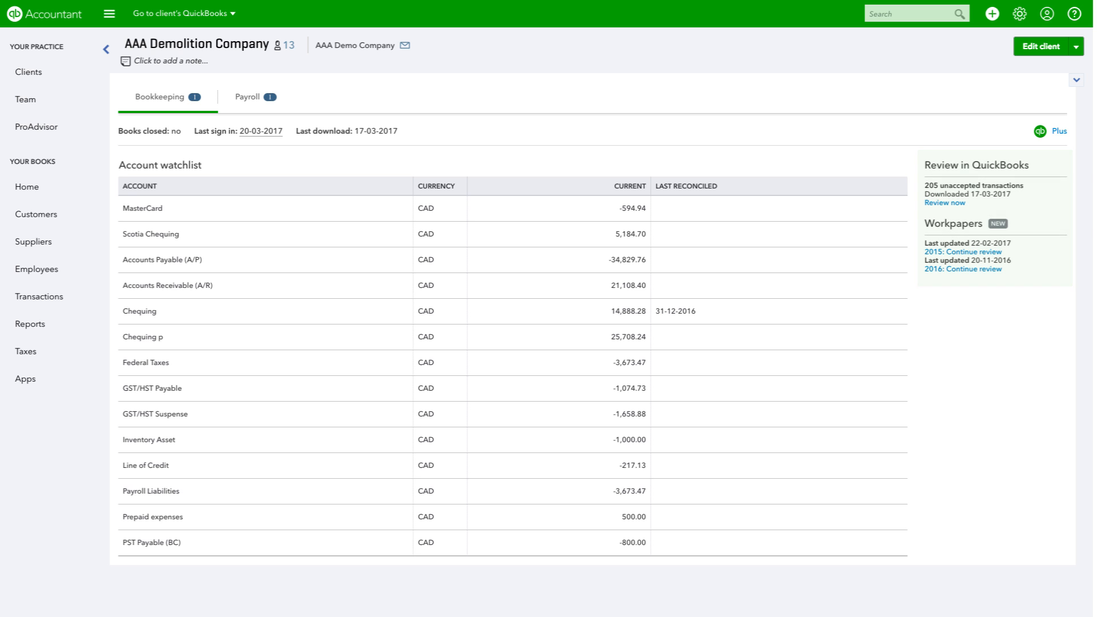
Return to the firm's full list of 61 clients.
click(28, 71)
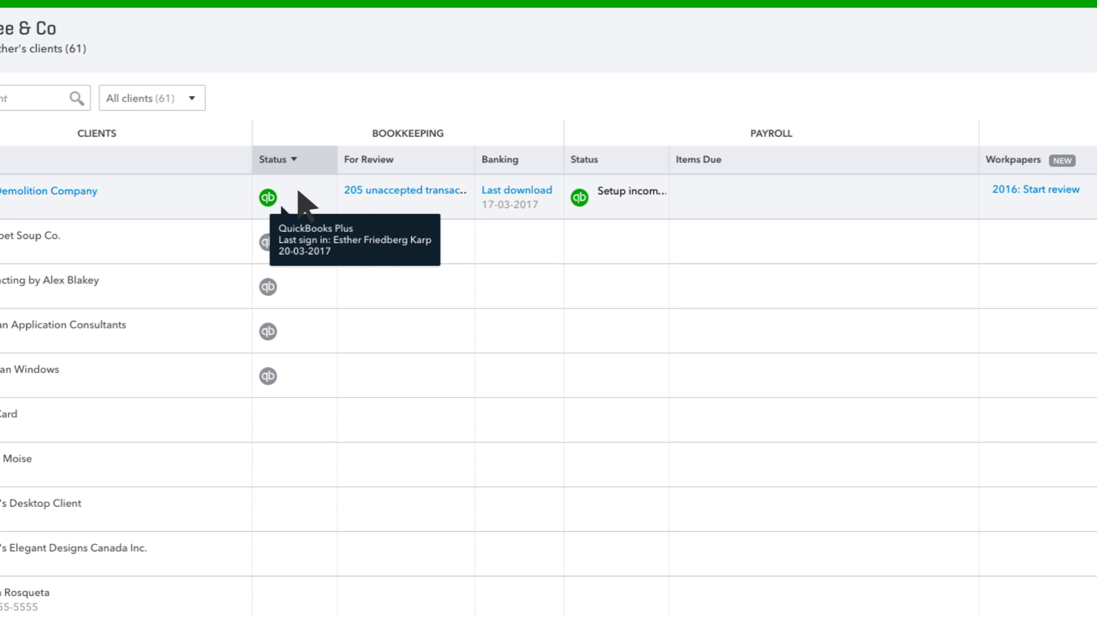
mouse_move(517, 198)
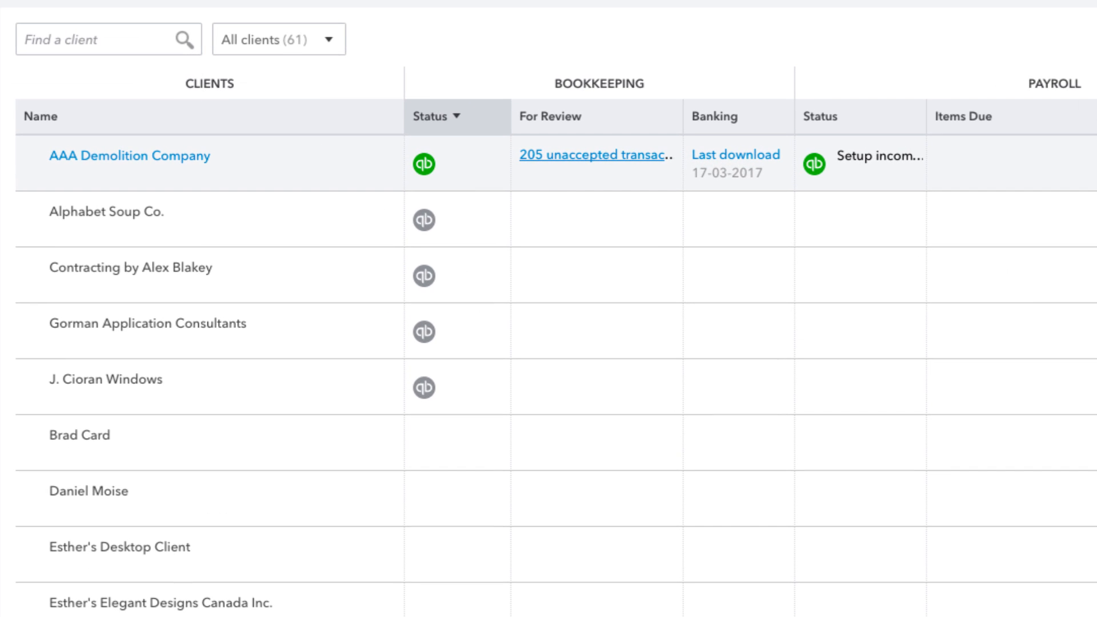
Sort the client list by the payroll Items Due column.
click(129, 156)
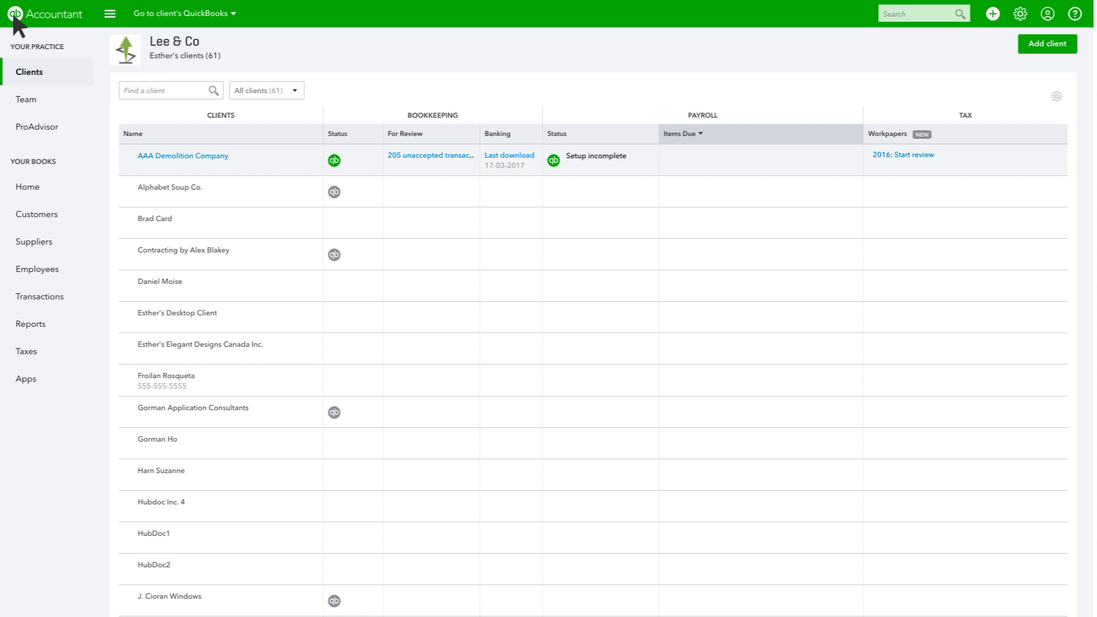
mouse_move(553, 161)
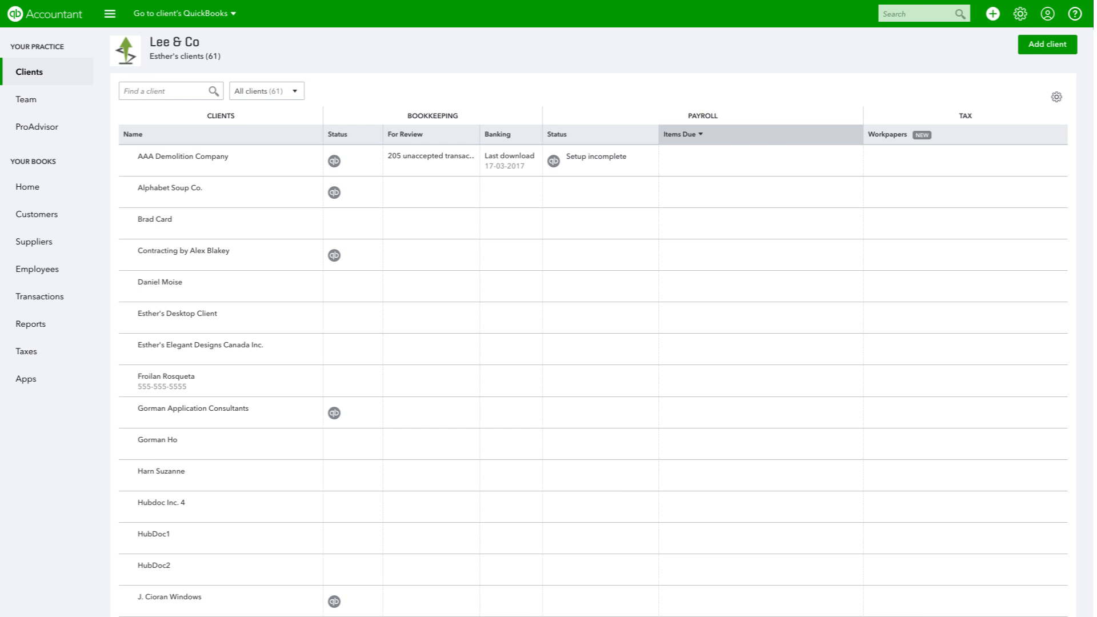
Review the client list column options, then begin adding a new client.
click(1055, 96)
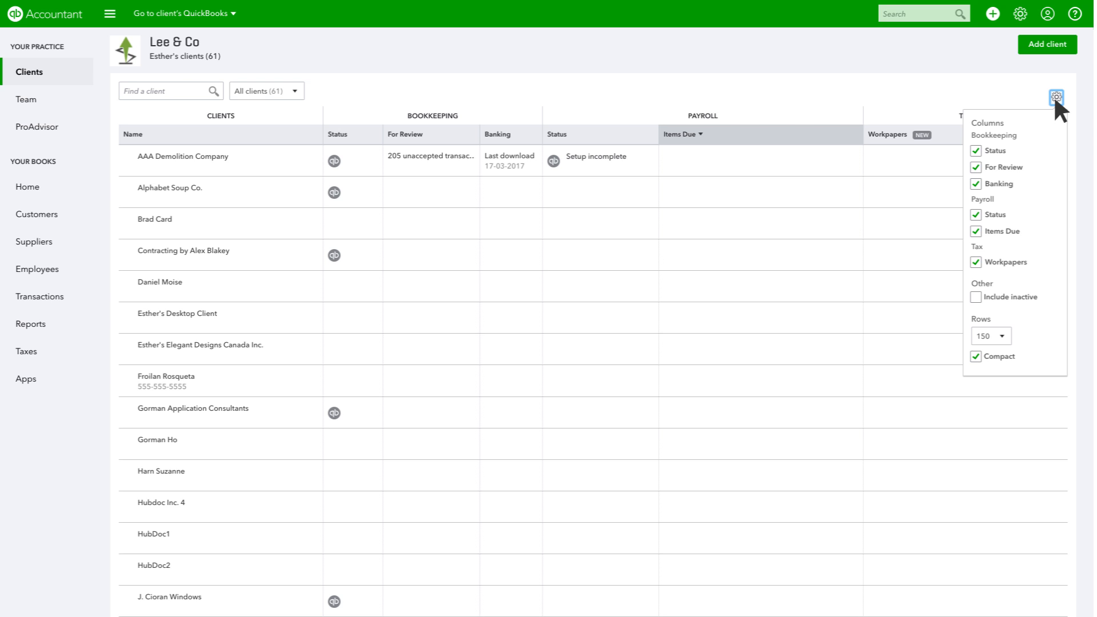
click(1056, 96)
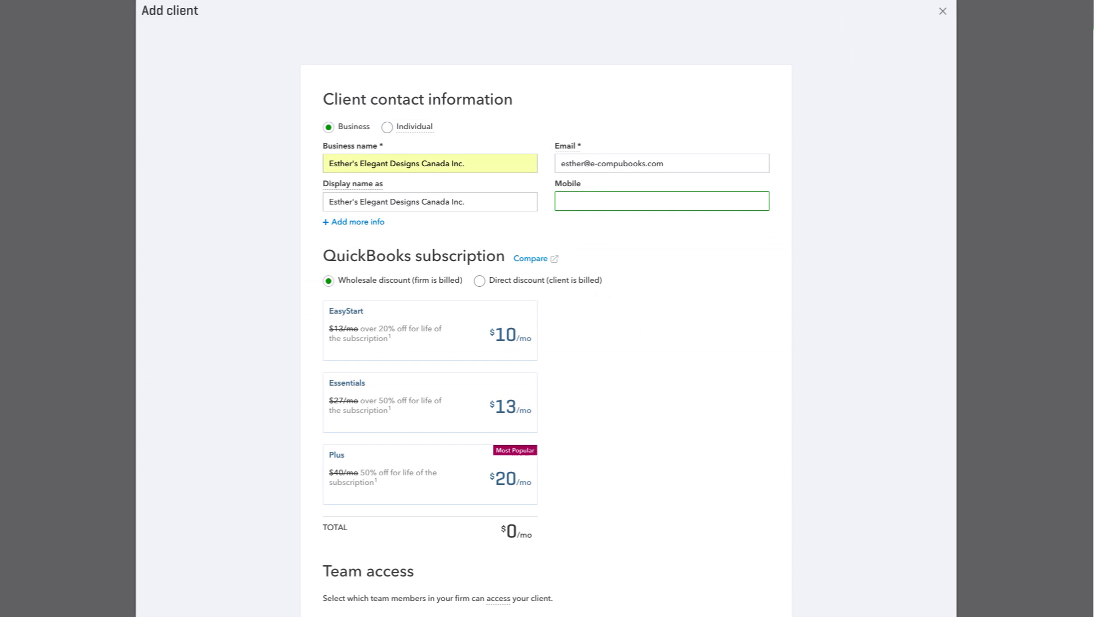
Reveal extra contact fields and choose the Essentials plan at $13/mo wholesale.
click(659, 201)
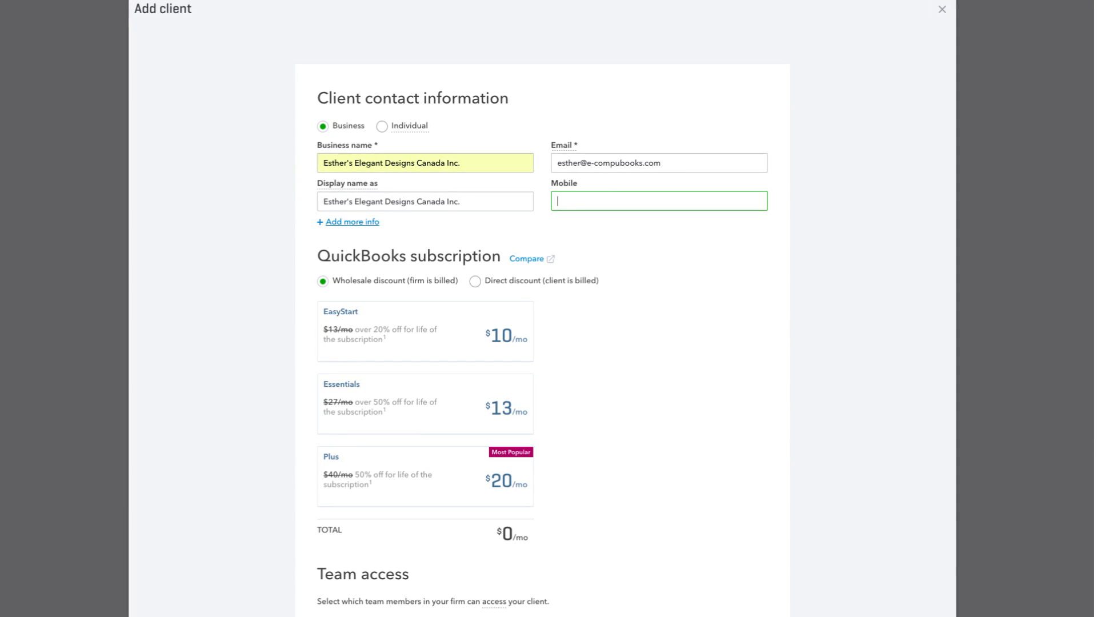
click(353, 221)
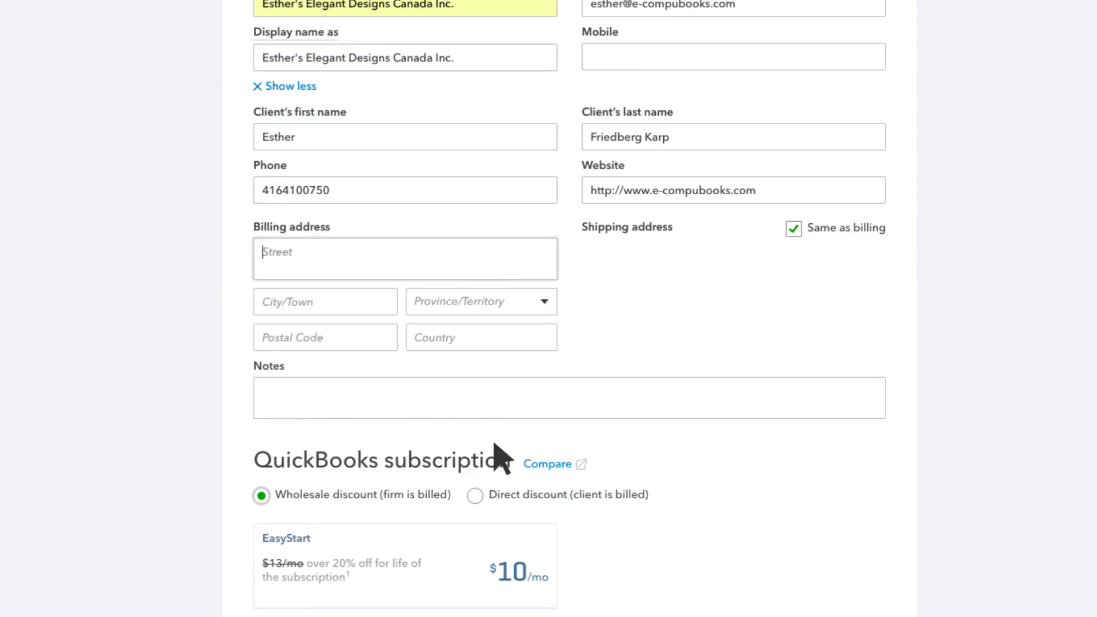
scroll(down, 3)
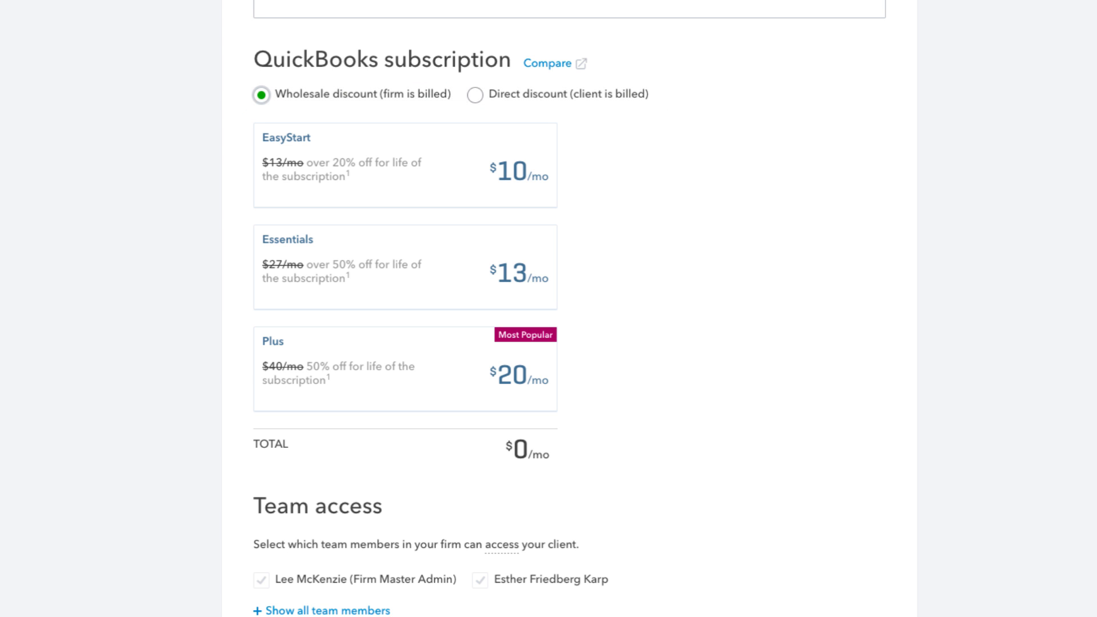
click(261, 94)
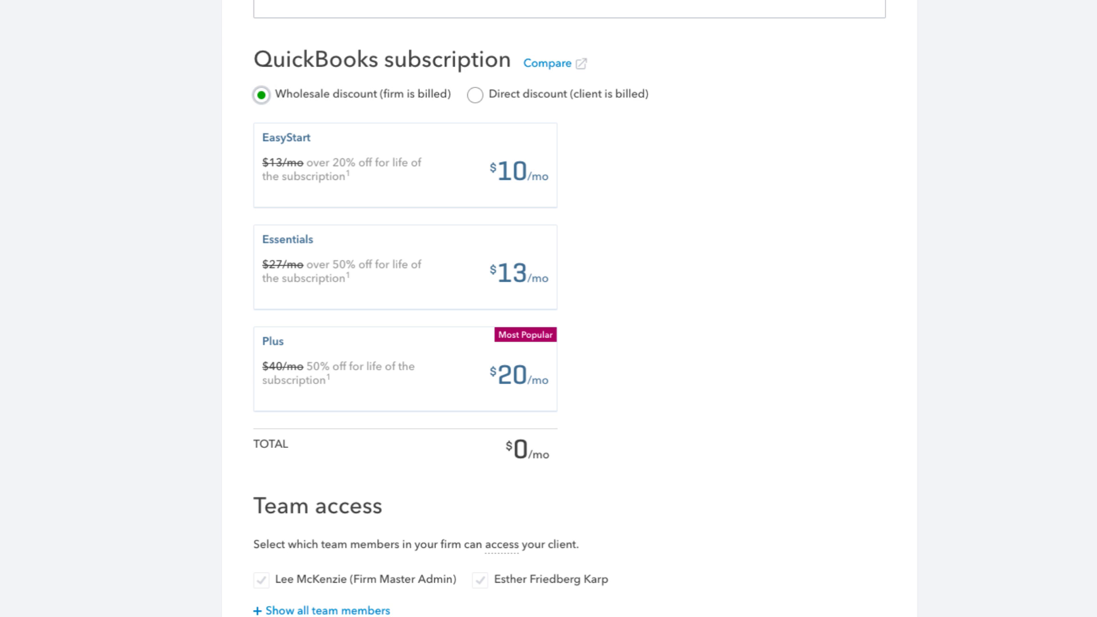
click(405, 266)
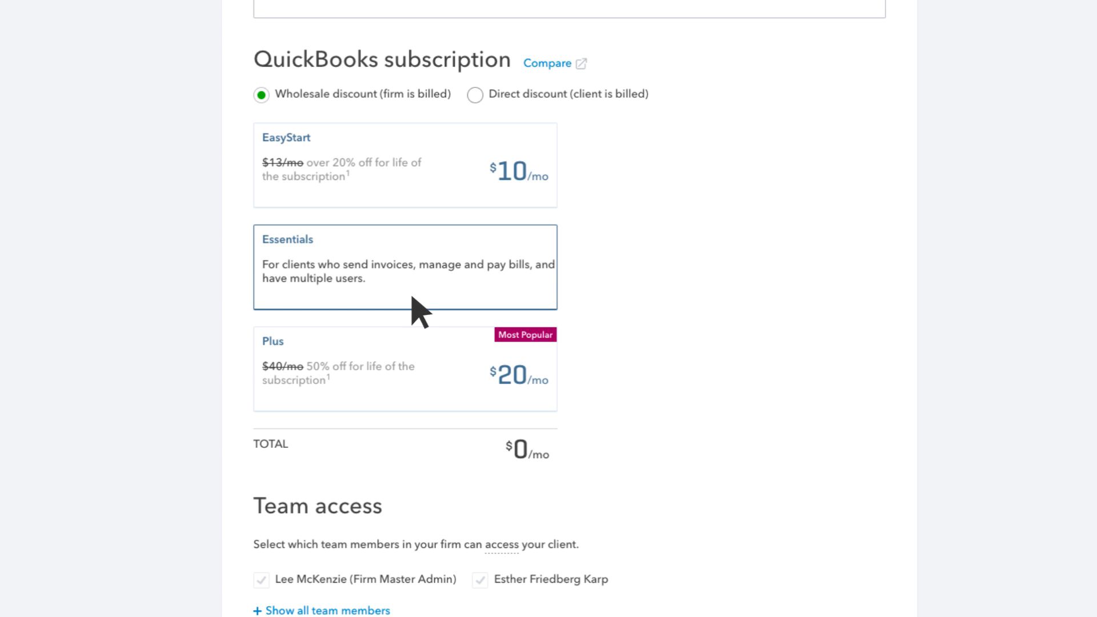
click(404, 266)
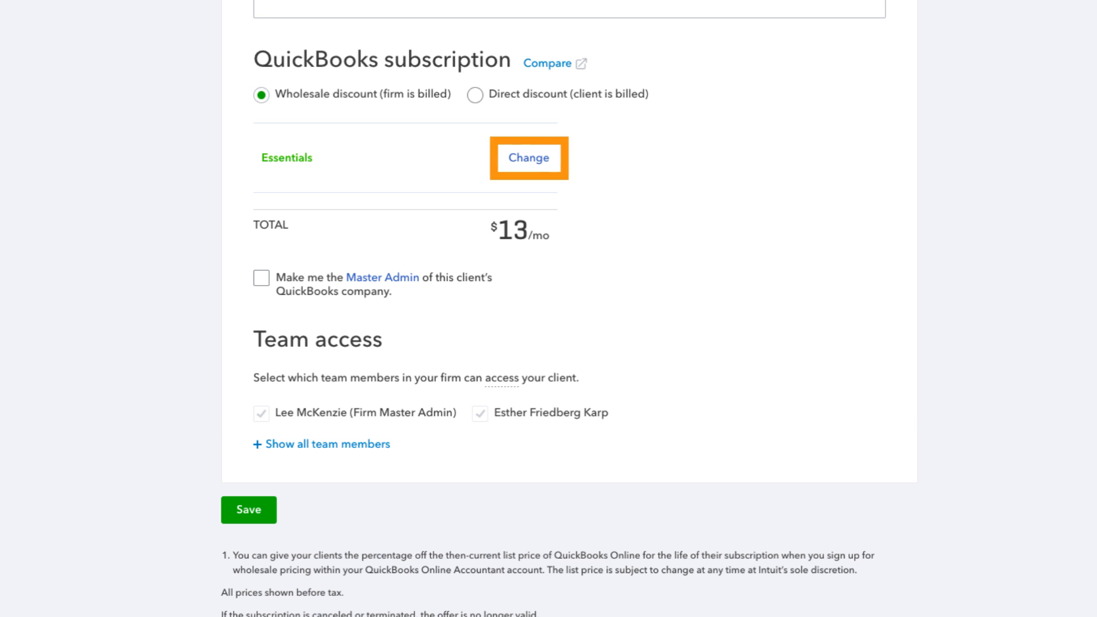
Switch to direct discount billing on Essentials, become Master Admin, and grant another team member access.
click(475, 95)
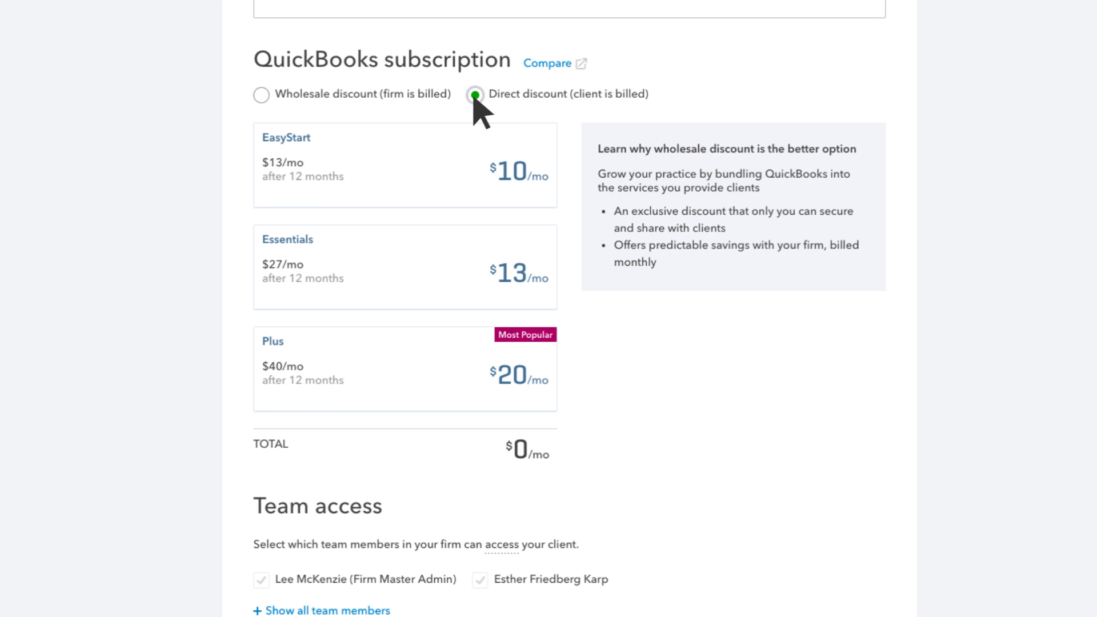
click(472, 95)
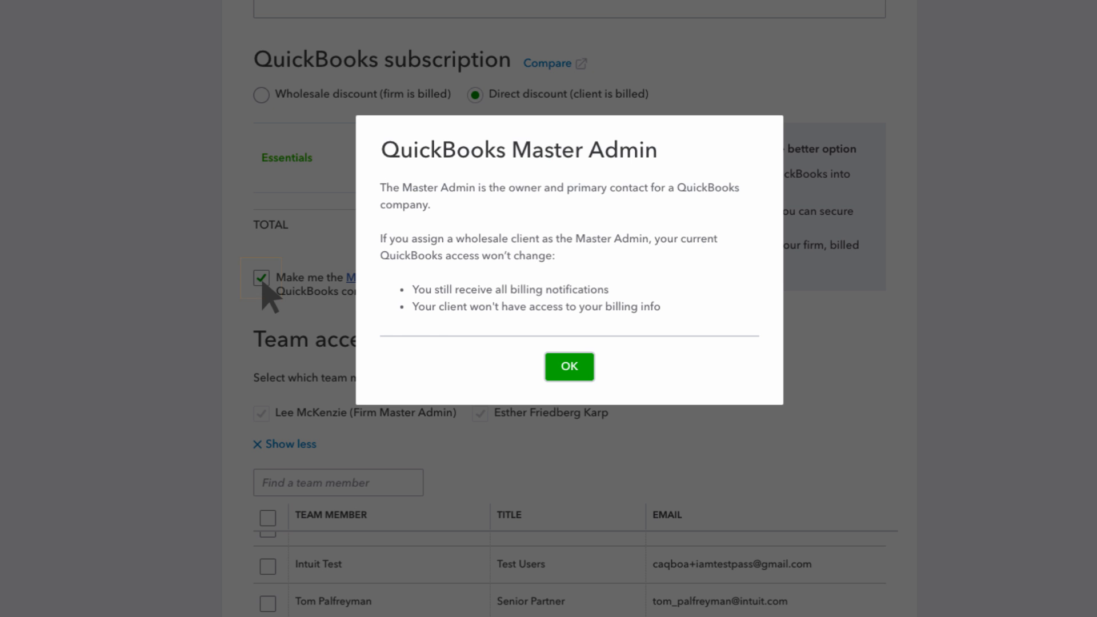
mouse_move(733, 398)
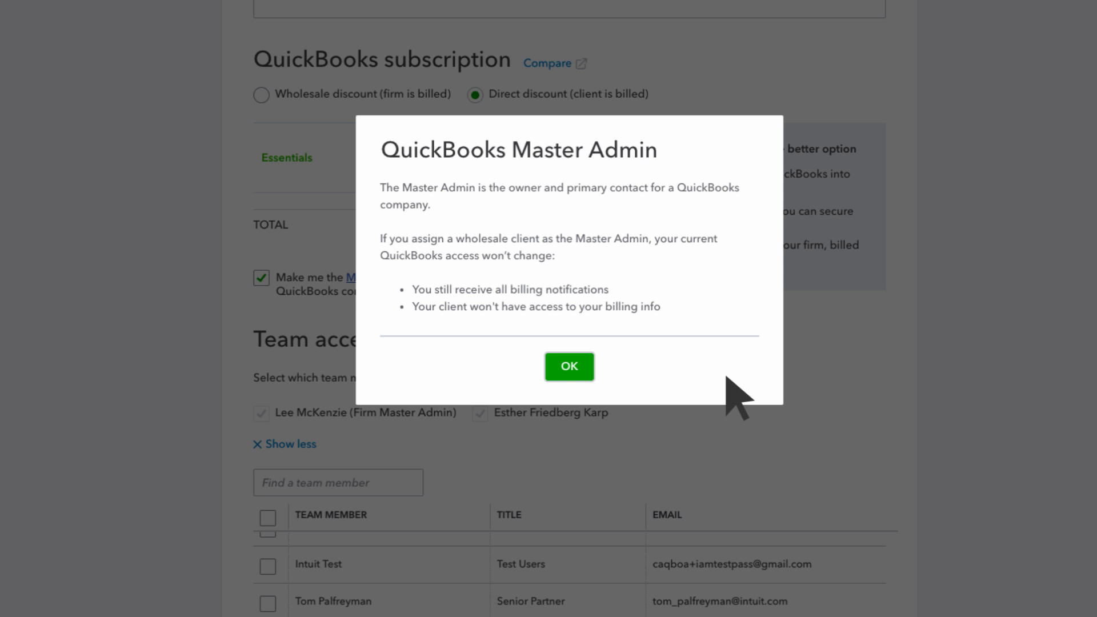
mouse_move(734, 399)
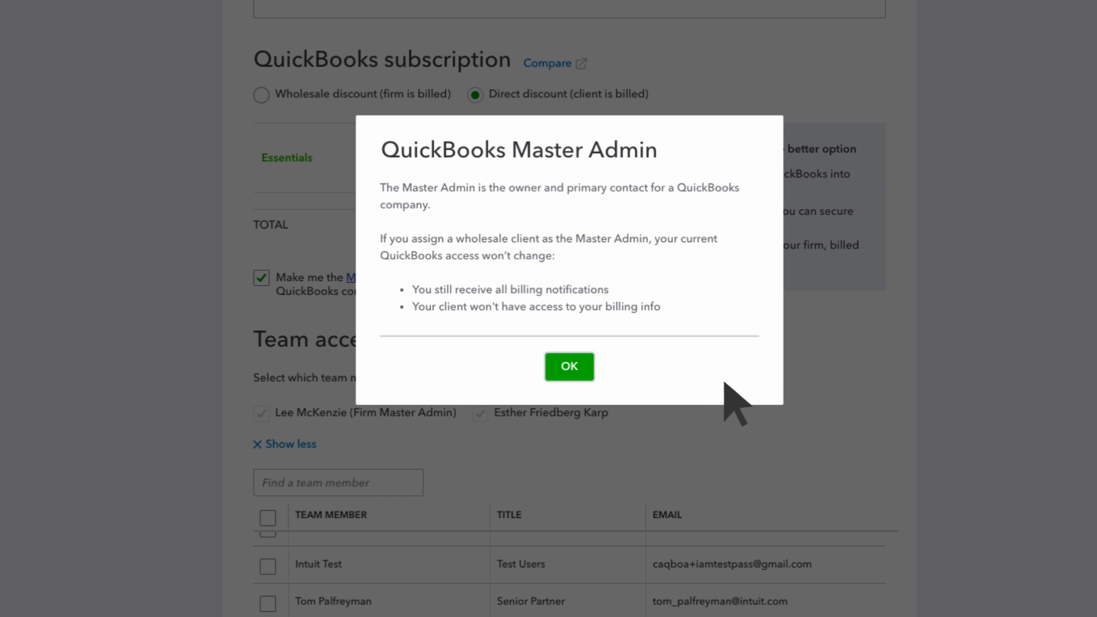
click(569, 366)
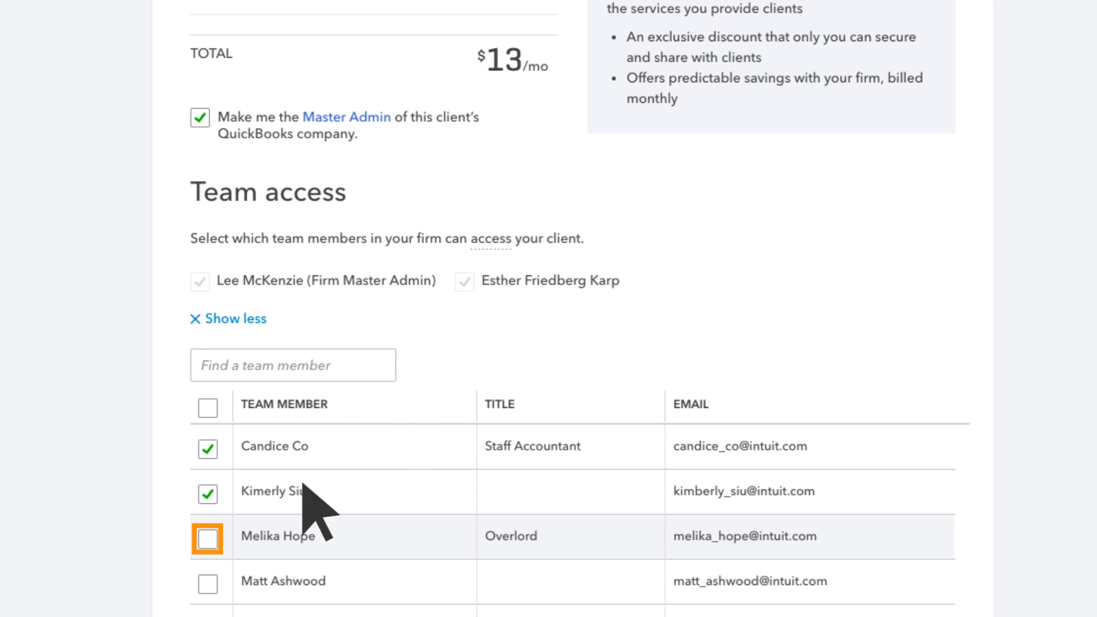
click(207, 536)
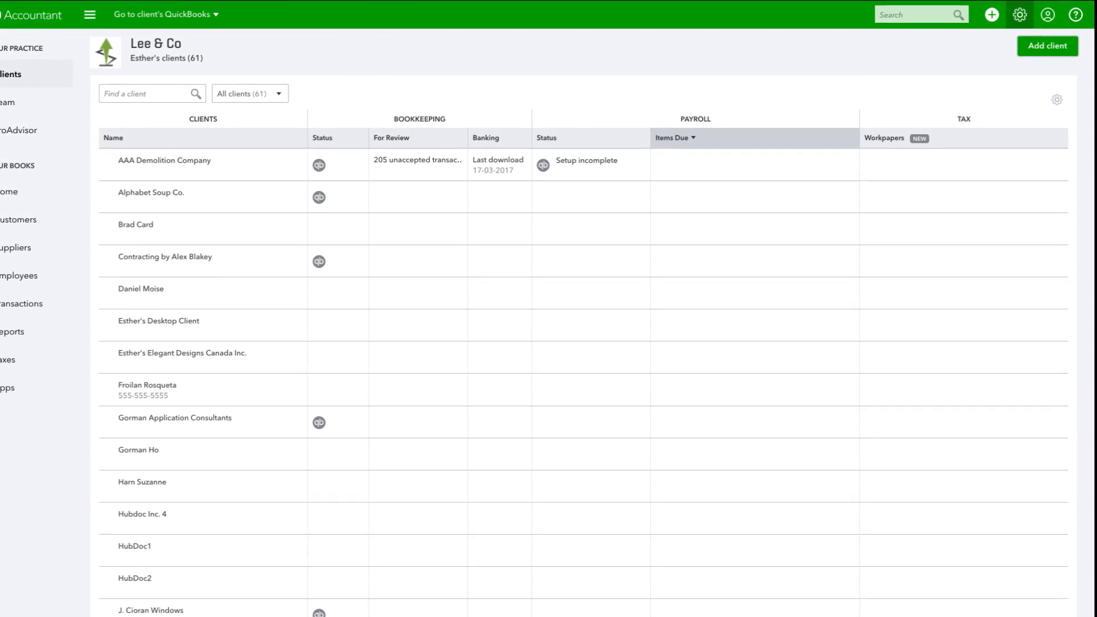
From the client list, bring up Lee & Co's settings, lists and tools menu.
click(59, 15)
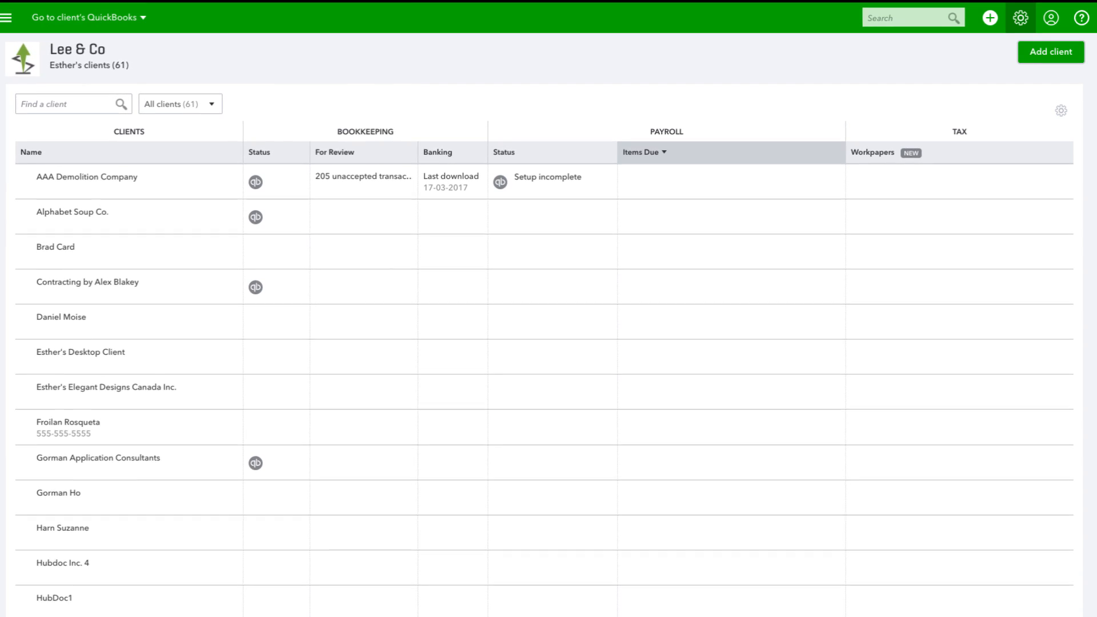
click(1018, 17)
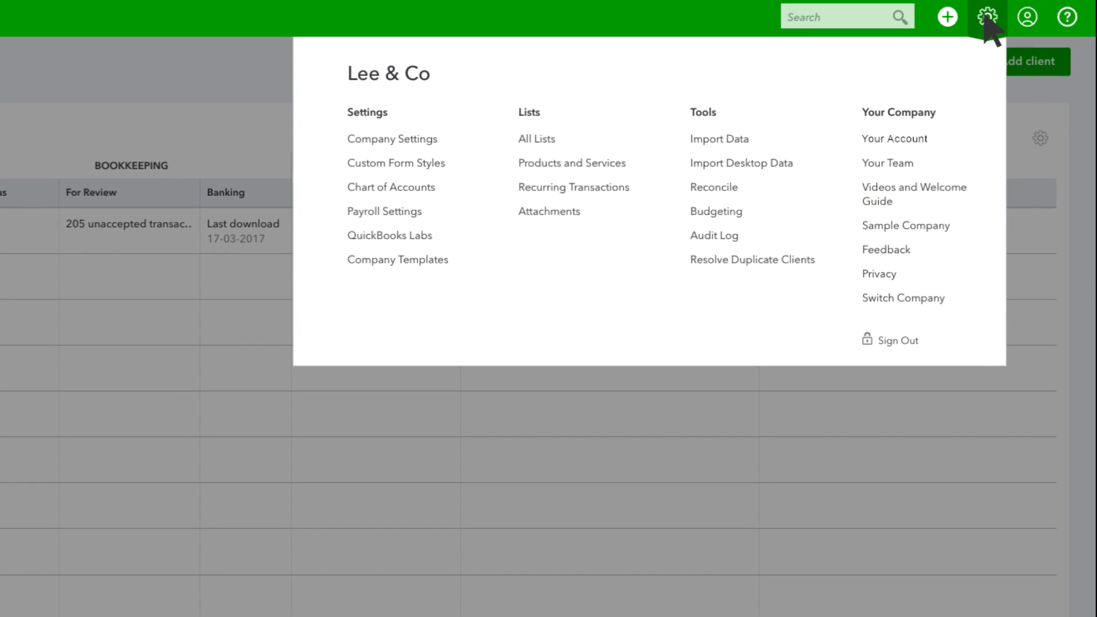
click(893, 138)
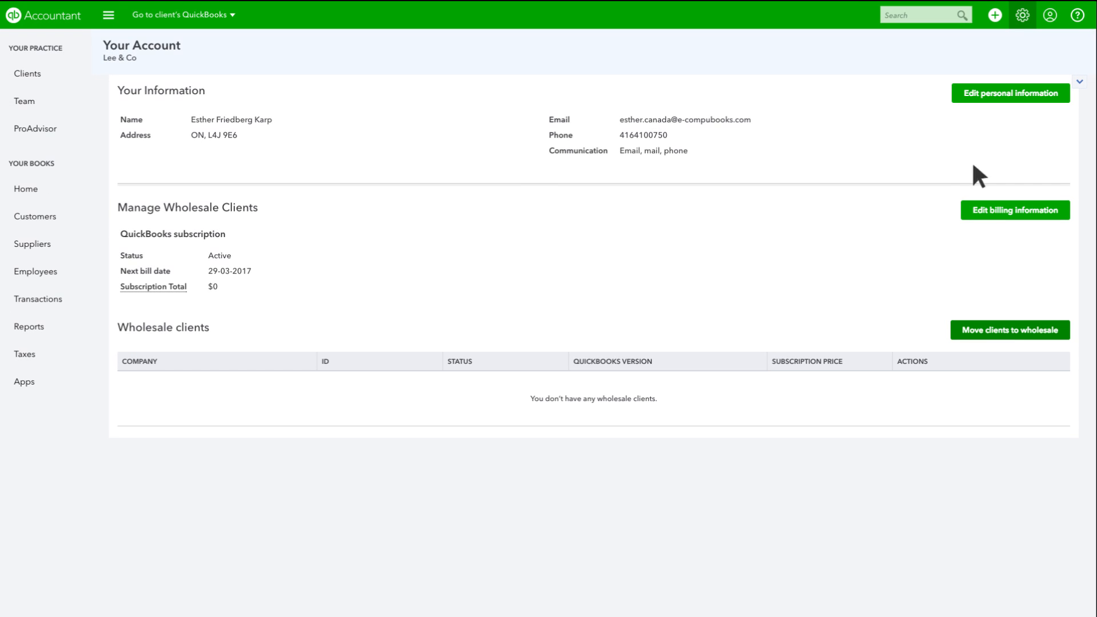
click(1009, 329)
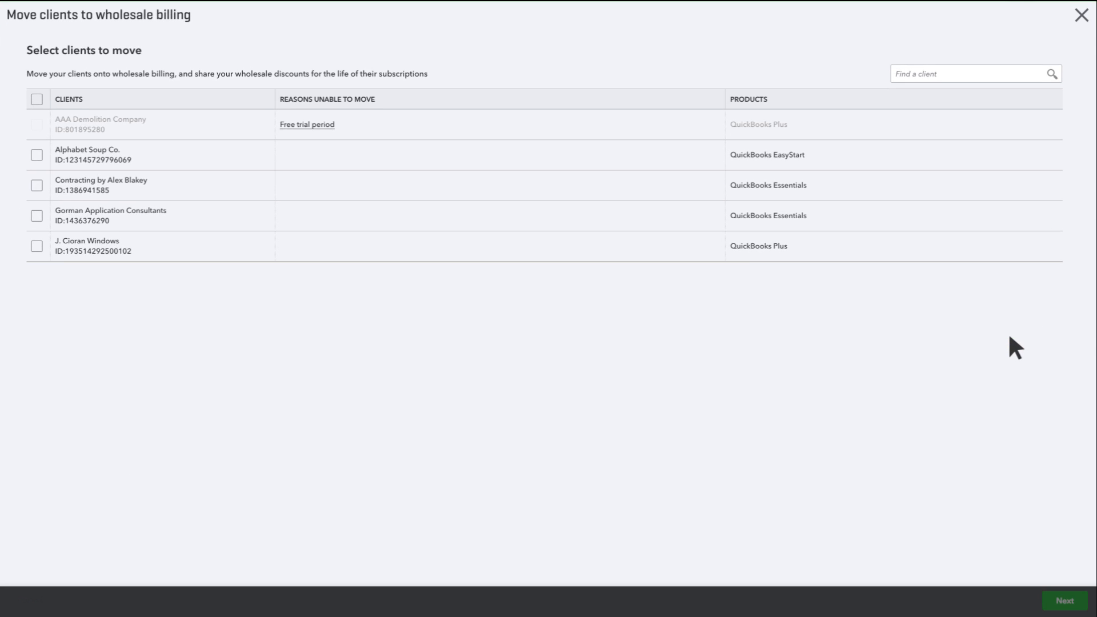
click(37, 185)
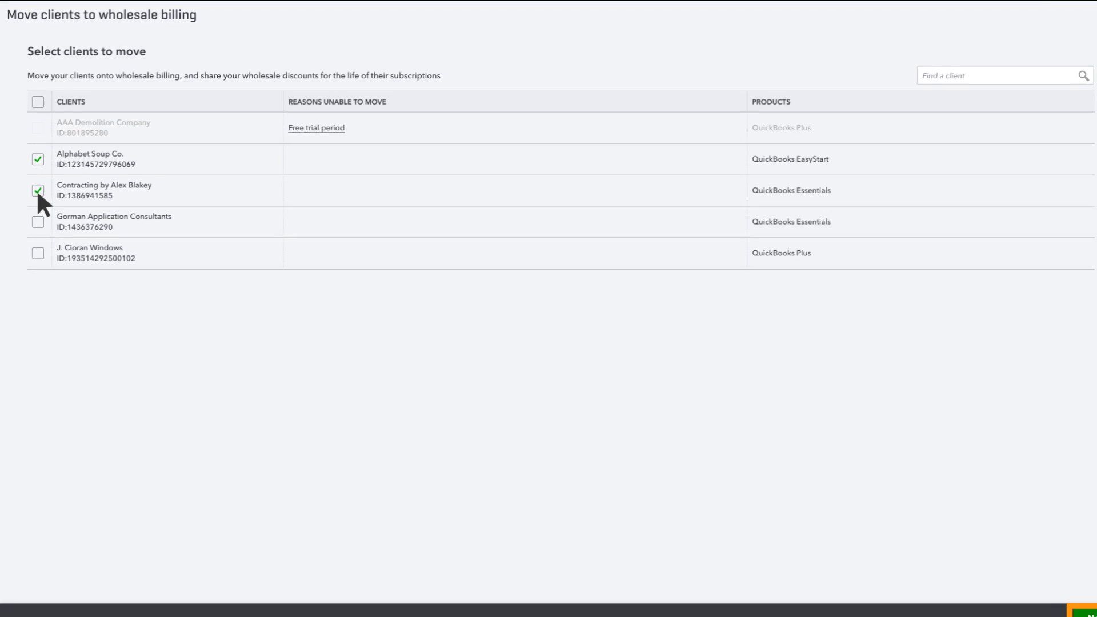